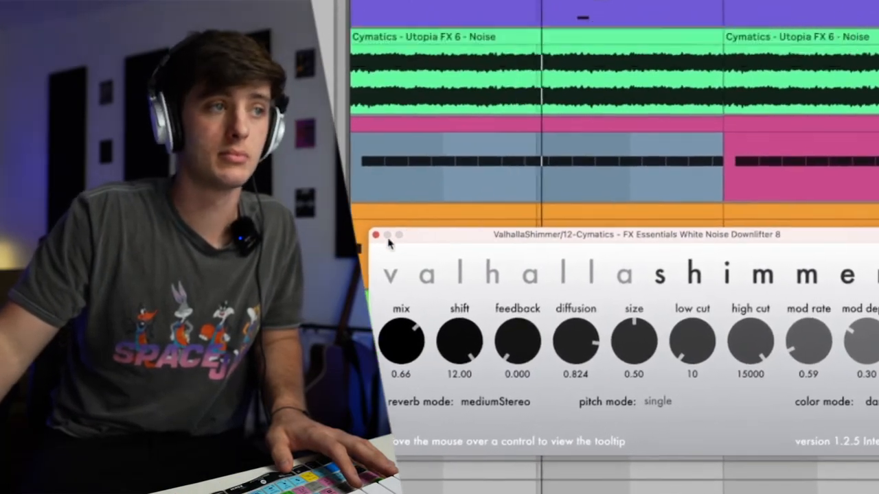
# - Close ValhallaShimmer and set Ozone Imager Band 4 Width to 31.6 on the master
pyautogui.click(376, 235)
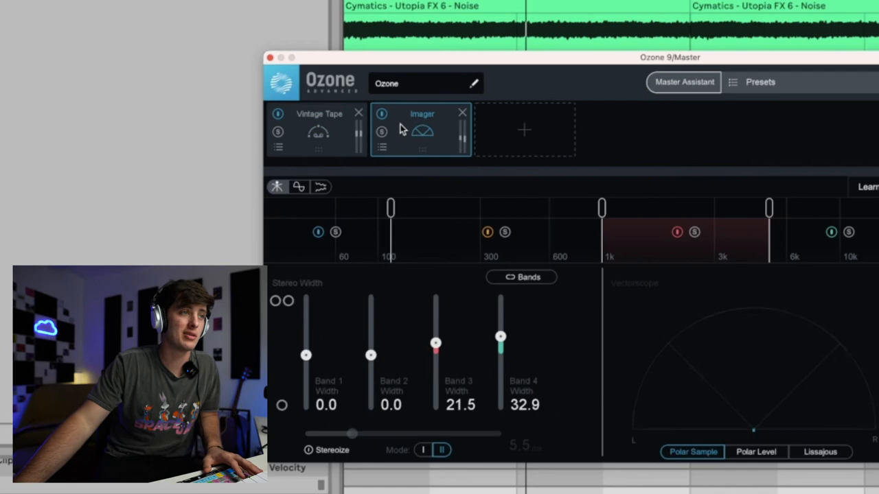
pyautogui.moveTo(500, 335); pyautogui.dragTo(500, 338)
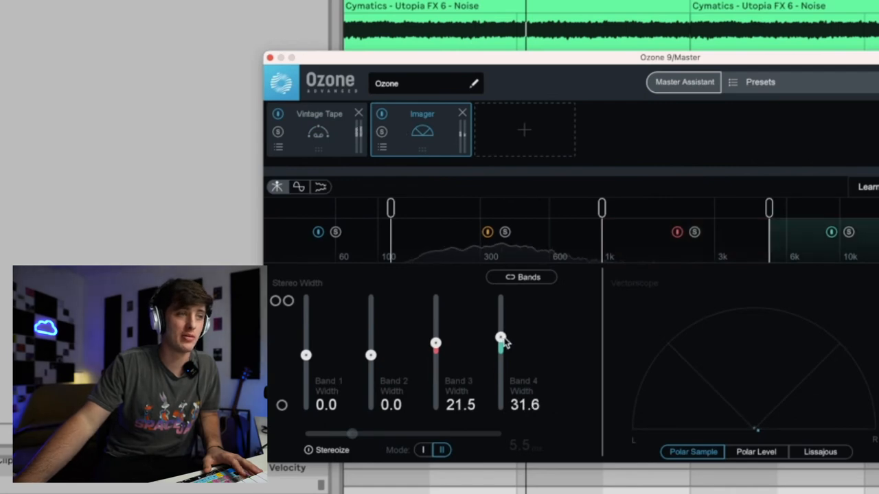